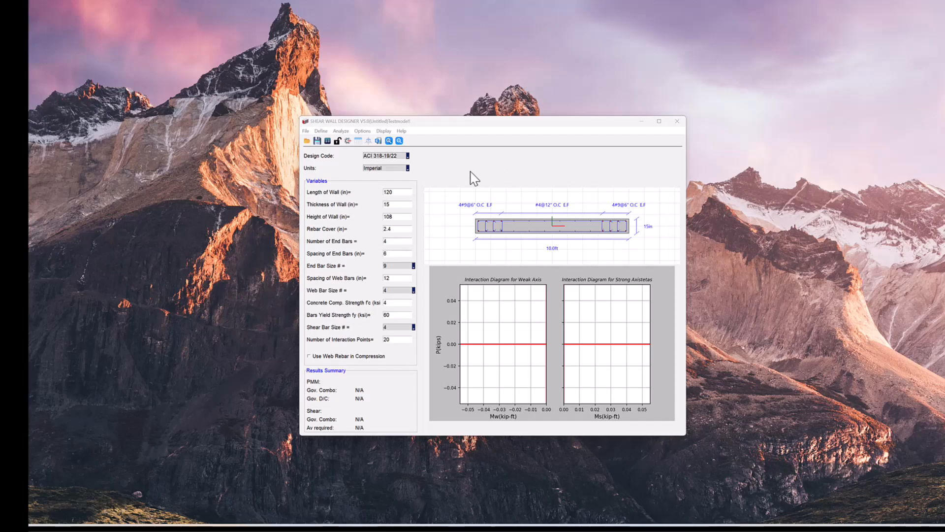
{"action": "mouse_move", "coordinate": [416, 166]}
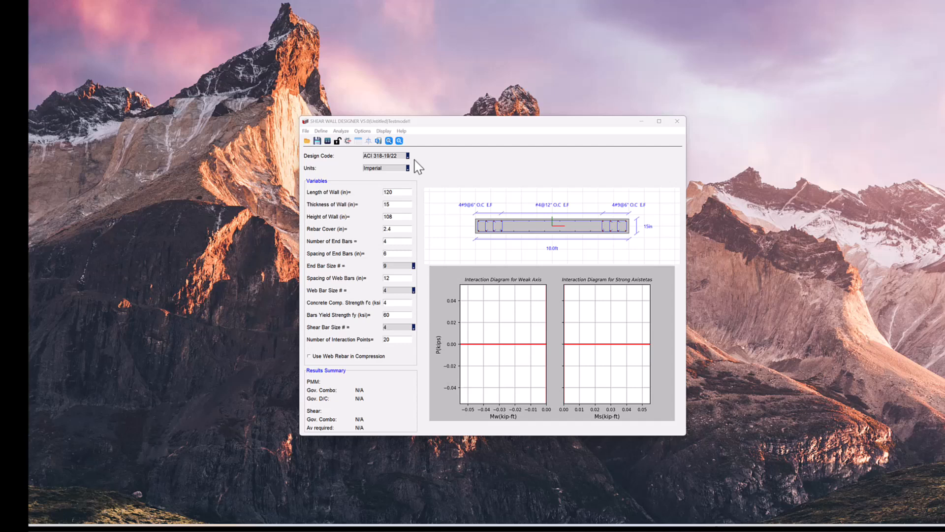
- Open the File menu in Shear Wall Designer
{"action": "left_click", "coordinate": [306, 131]}
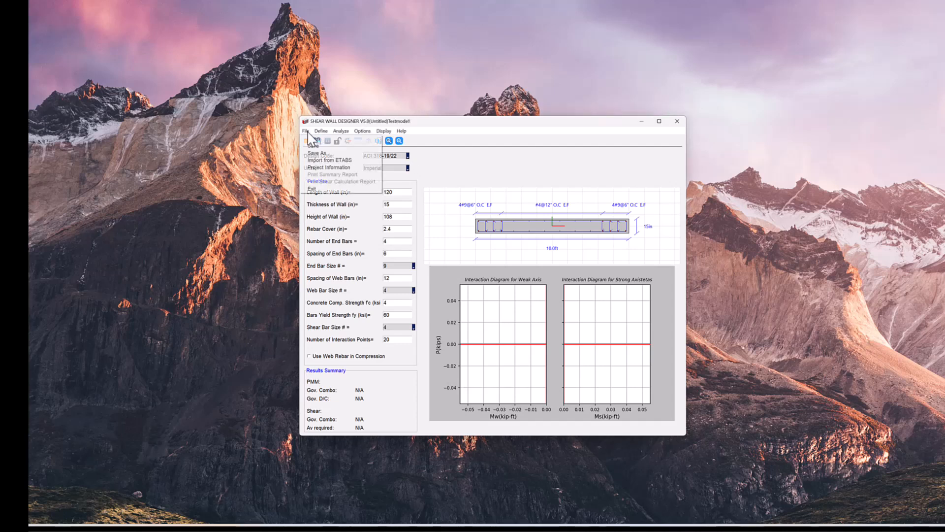
- Start Import from ETABS and load the schoolv21wtower model file
{"action": "left_click", "coordinate": [330, 160]}
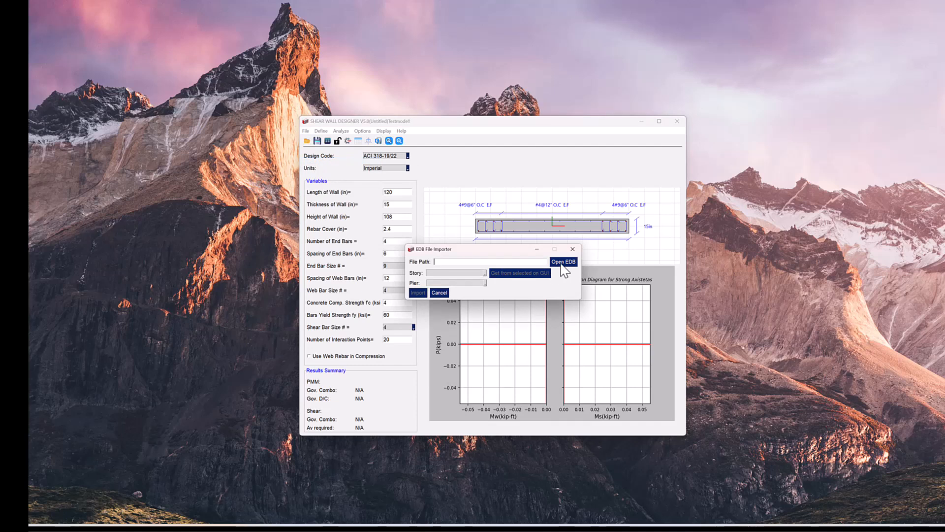
{"action": "left_click", "coordinate": [564, 261]}
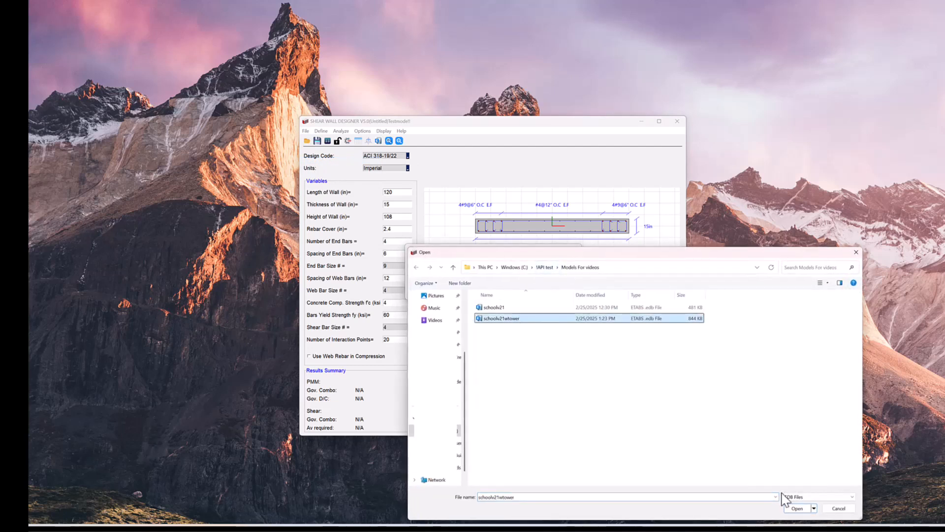
{"action": "left_click", "coordinate": [797, 508]}
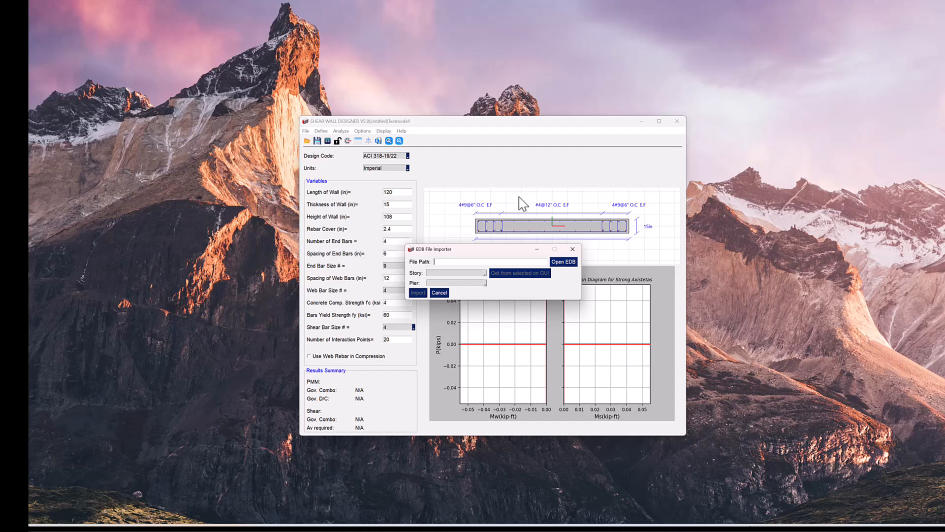
{"action": "left_click", "coordinate": [563, 261]}
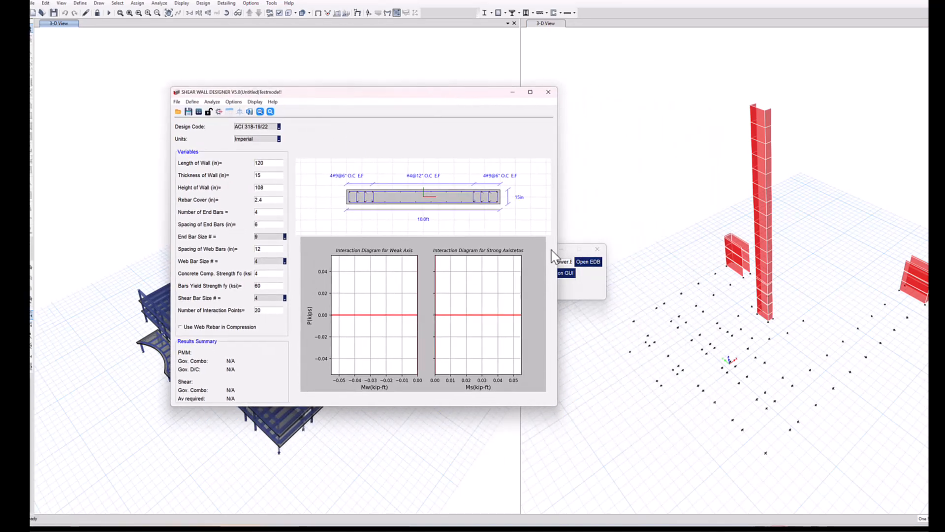
{"action": "mouse_move", "coordinate": [521, 150]}
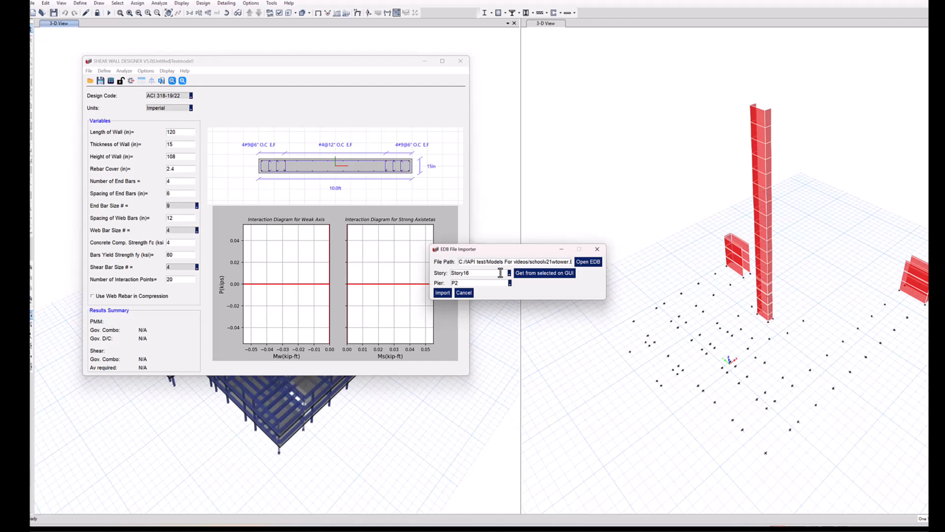
{"action": "mouse_move", "coordinate": [766, 322]}
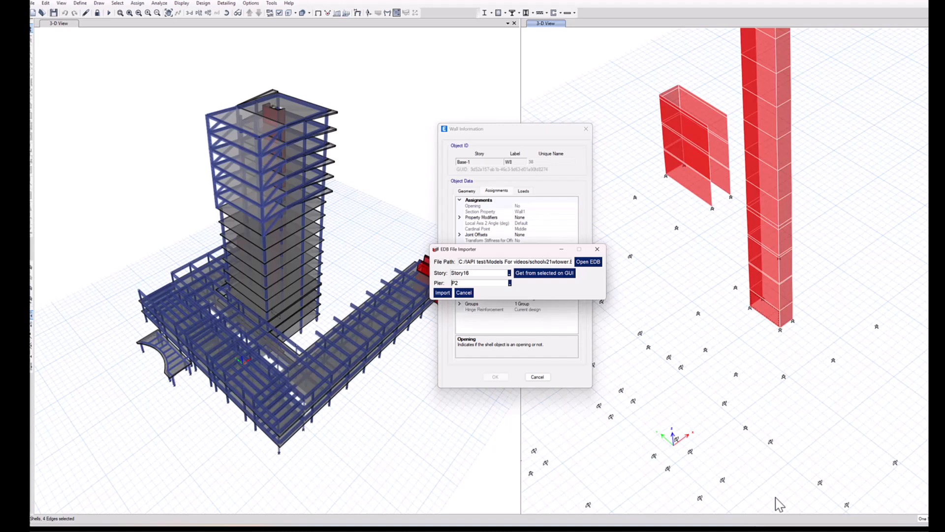
- Fill Story Base-1 and Pier PW8 from the selected ETABS wall and import it
{"action": "left_click", "coordinate": [542, 272]}
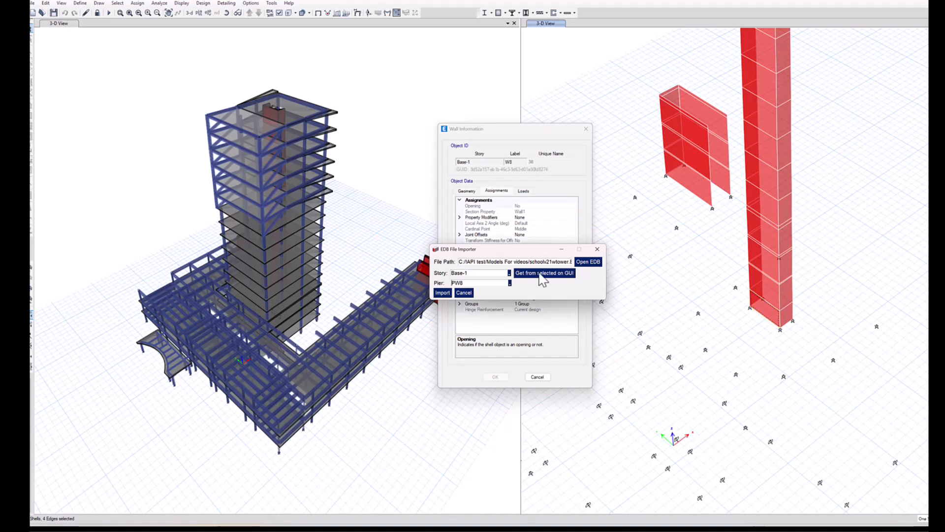
{"action": "mouse_move", "coordinate": [446, 298]}
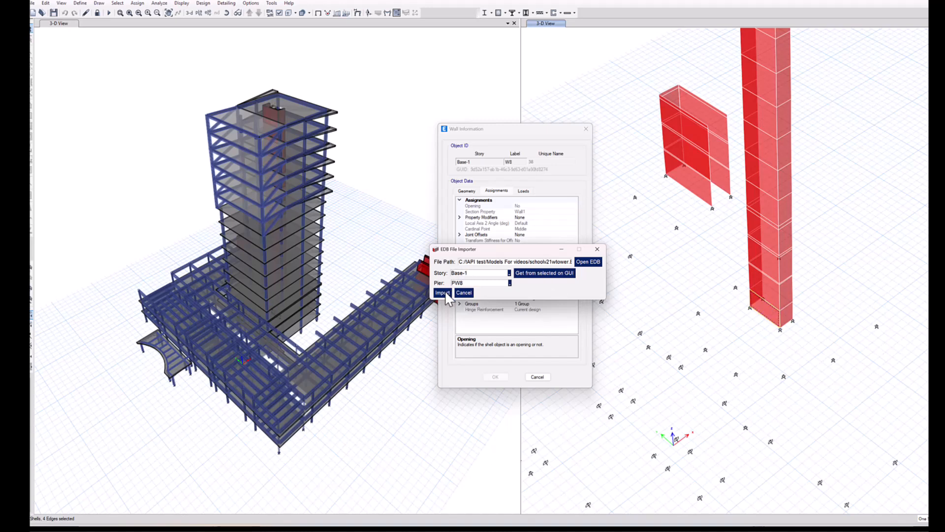
{"action": "left_click", "coordinate": [442, 292]}
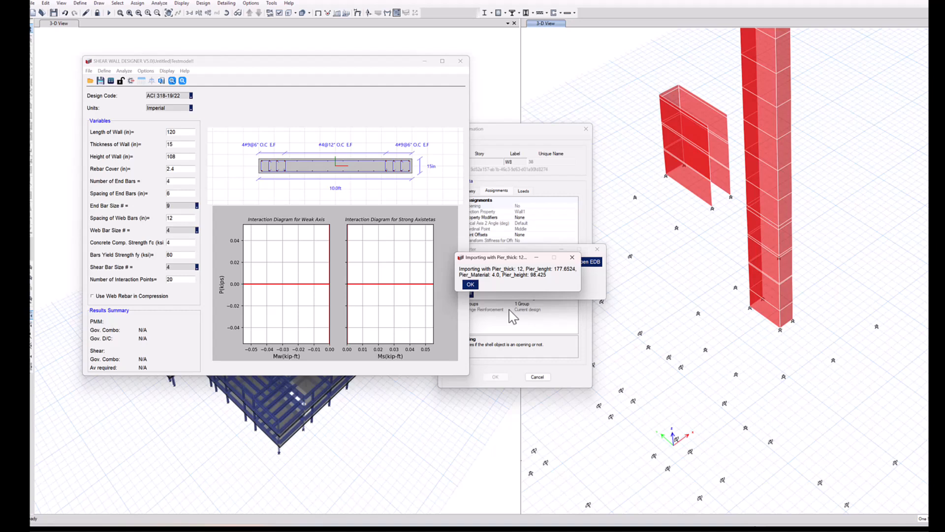
- Acknowledge the 177.65 × 12 × 98.425 in pier and accept its load combinations
{"action": "left_click", "coordinate": [470, 284]}
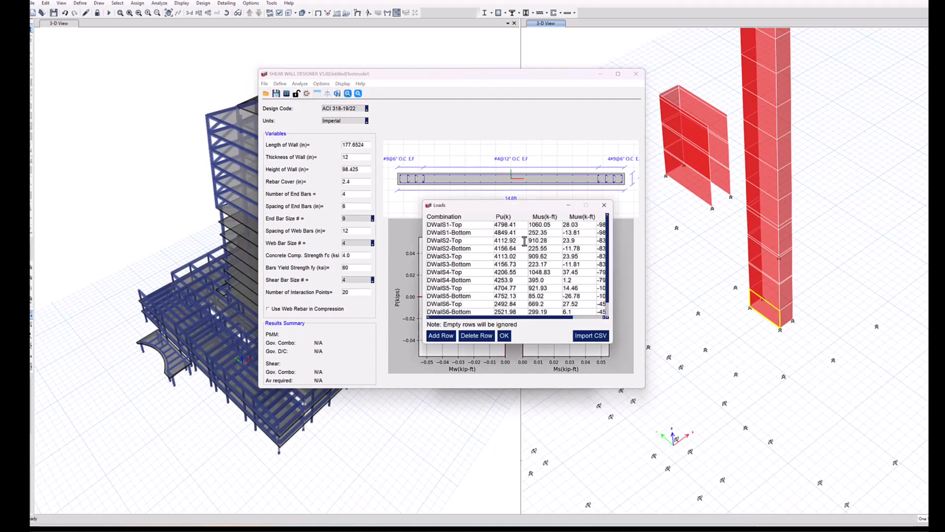
{"action": "scroll", "scroll_direction": "down", "scroll_amount": 3}
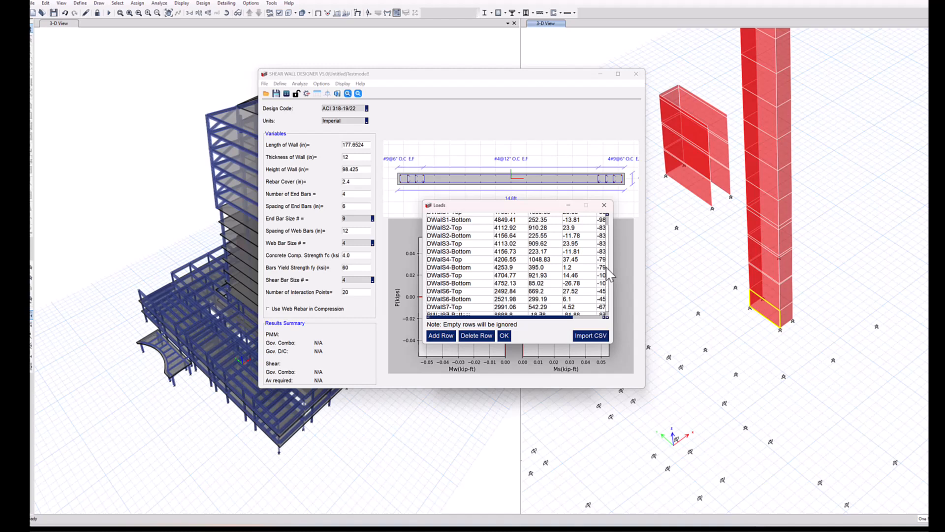
{"action": "left_click", "coordinate": [504, 336]}
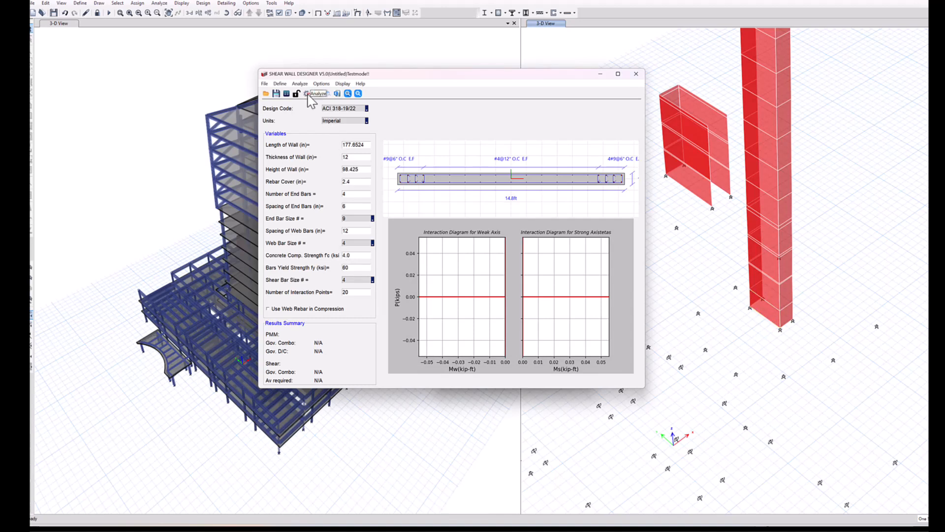
- Rerun the design with 5 ksi concrete and 2 end bars (D/C 0.938) and unlock inputs
{"action": "left_click", "coordinate": [306, 93]}
{"action": "type", "text": "5"}
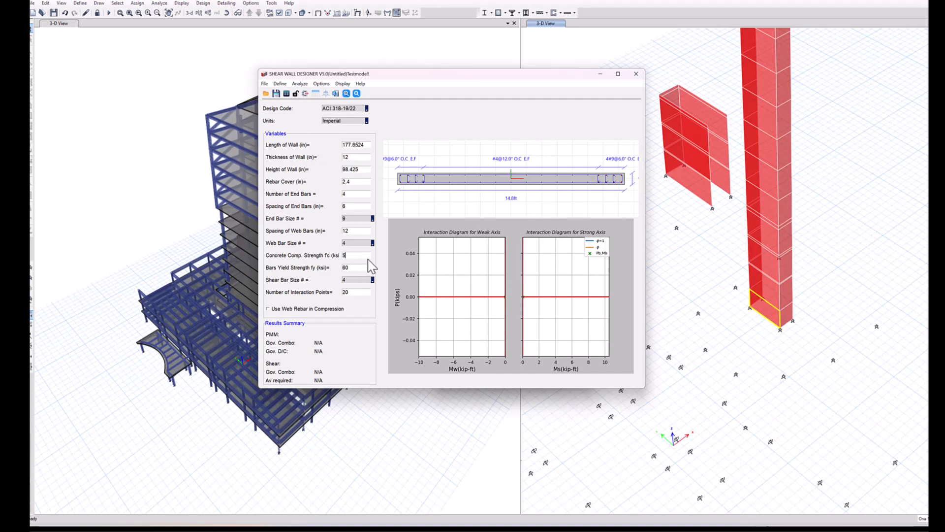
{"action": "mouse_move", "coordinate": [361, 200]}
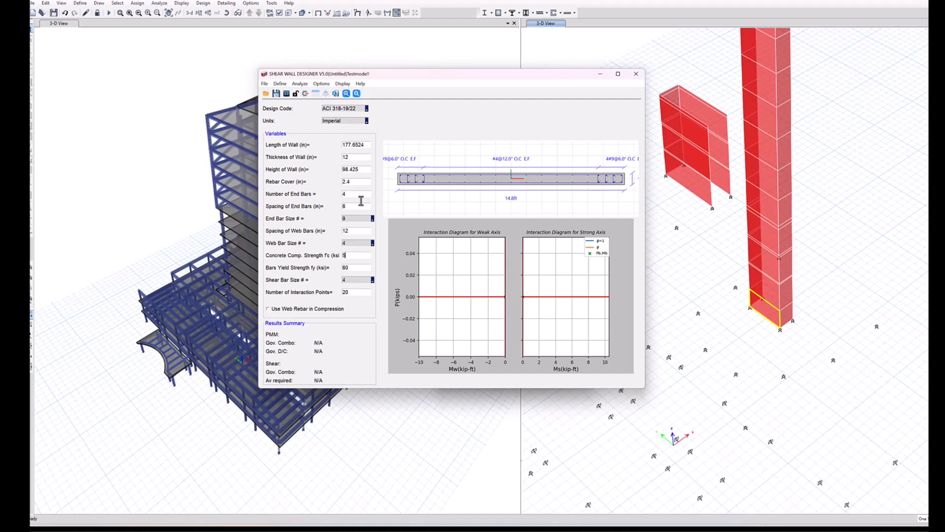
{"action": "left_click", "coordinate": [325, 93]}
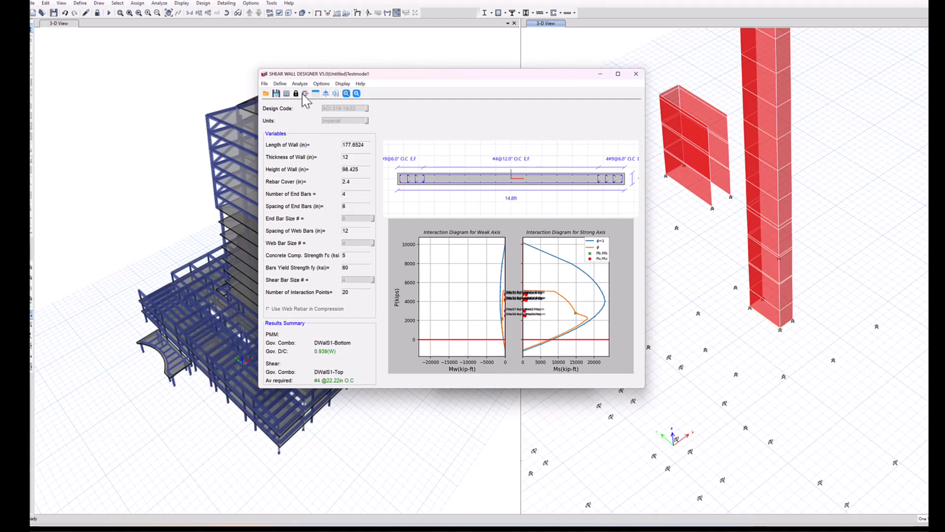
{"action": "left_click", "coordinate": [295, 93]}
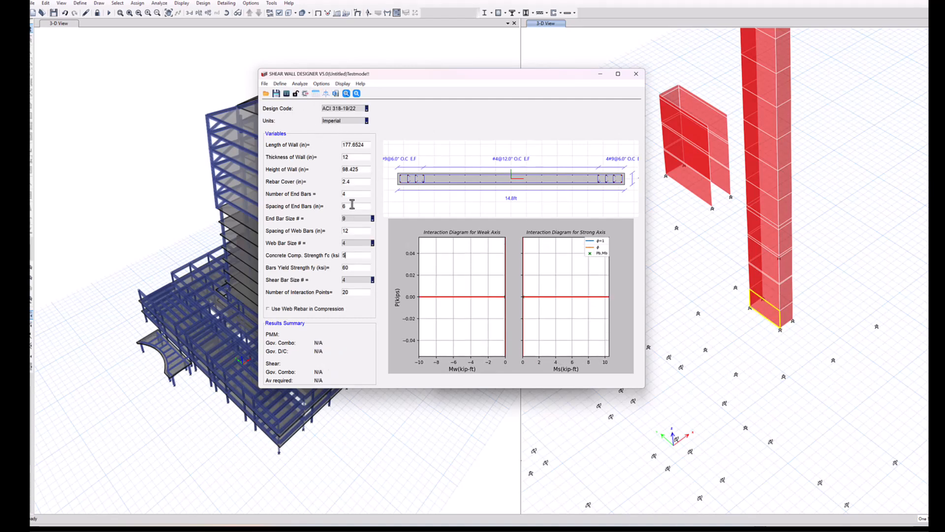
{"action": "mouse_move", "coordinate": [356, 204]}
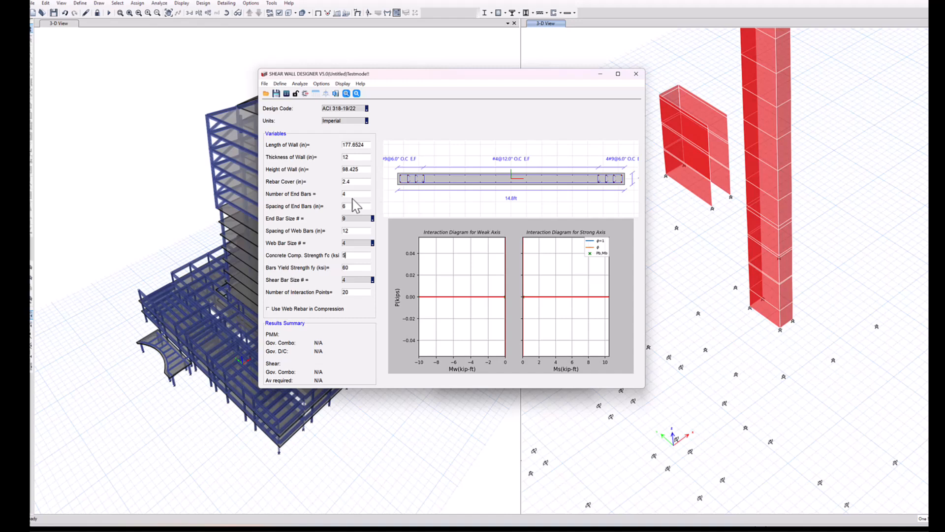
{"action": "left_click", "coordinate": [356, 194]}
{"action": "type", "text": "2"}
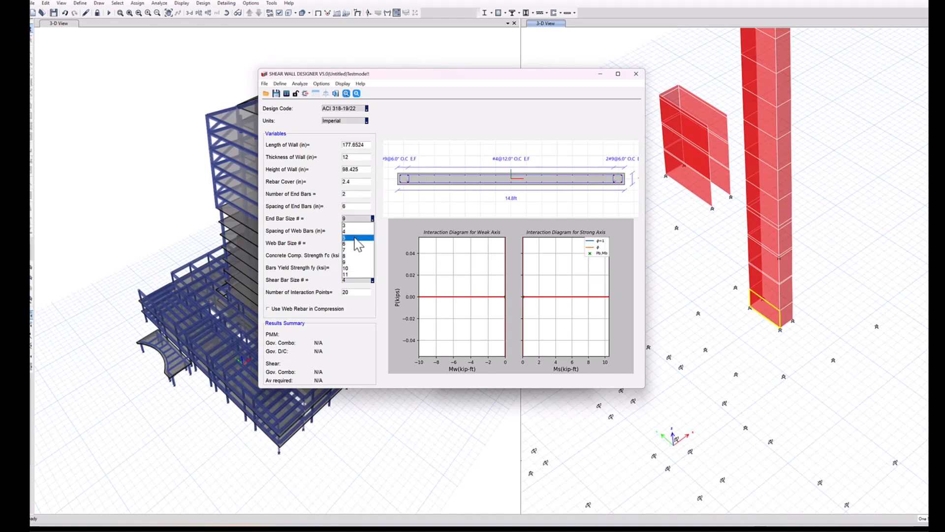
- Switch end bars to #8, rerun for D/C 0.983, and save as test.EZW
{"action": "left_click", "coordinate": [354, 236]}
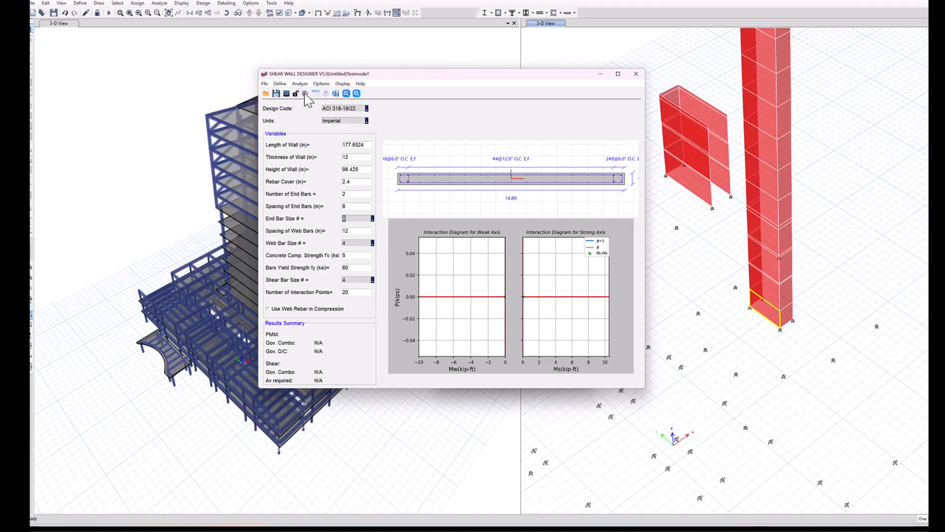
{"action": "left_click", "coordinate": [305, 93]}
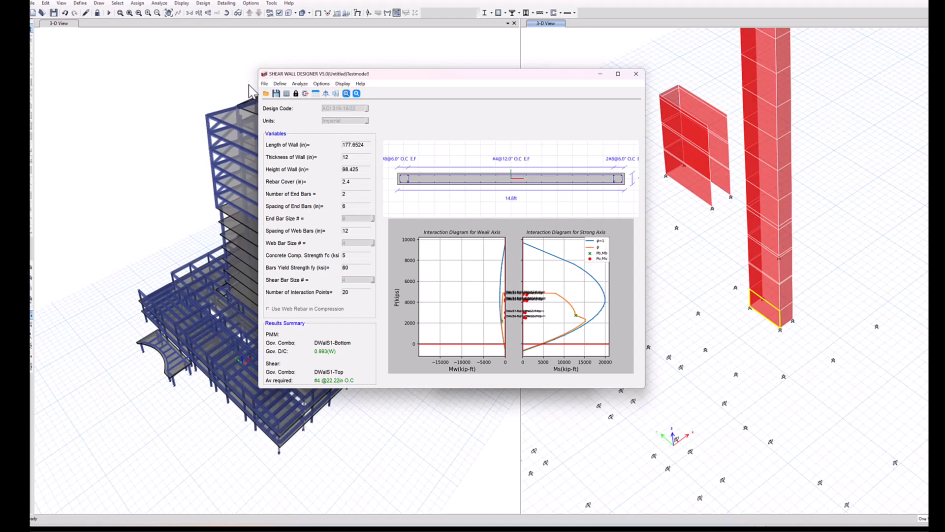
{"action": "left_click", "coordinate": [264, 83]}
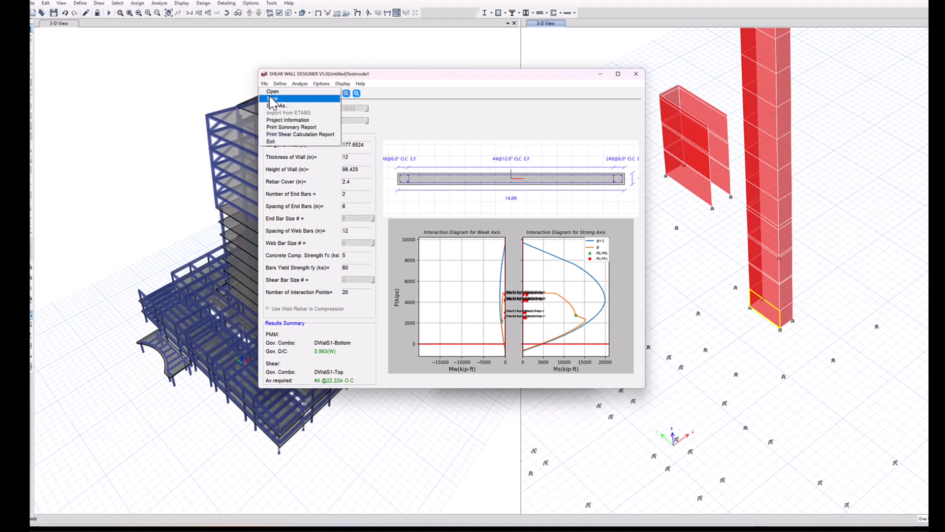
{"action": "left_click", "coordinate": [277, 105]}
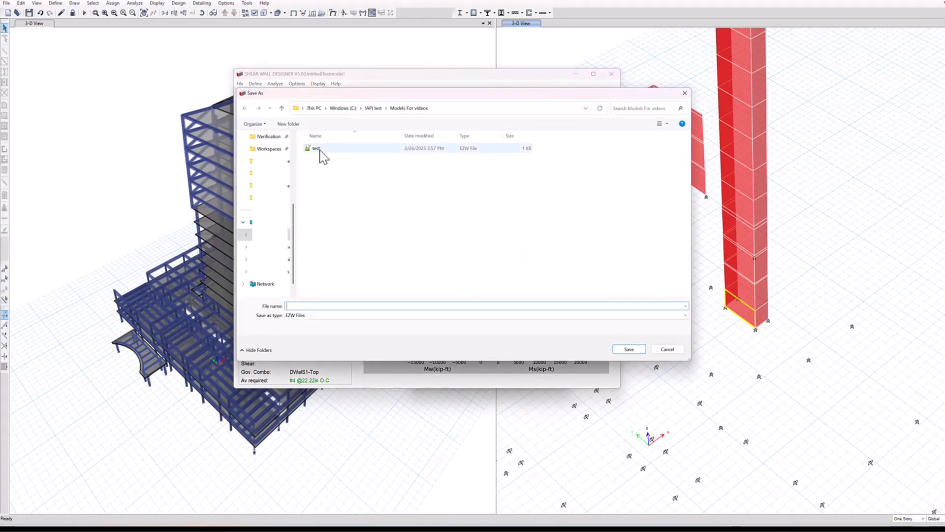
{"action": "left_click", "coordinate": [628, 349]}
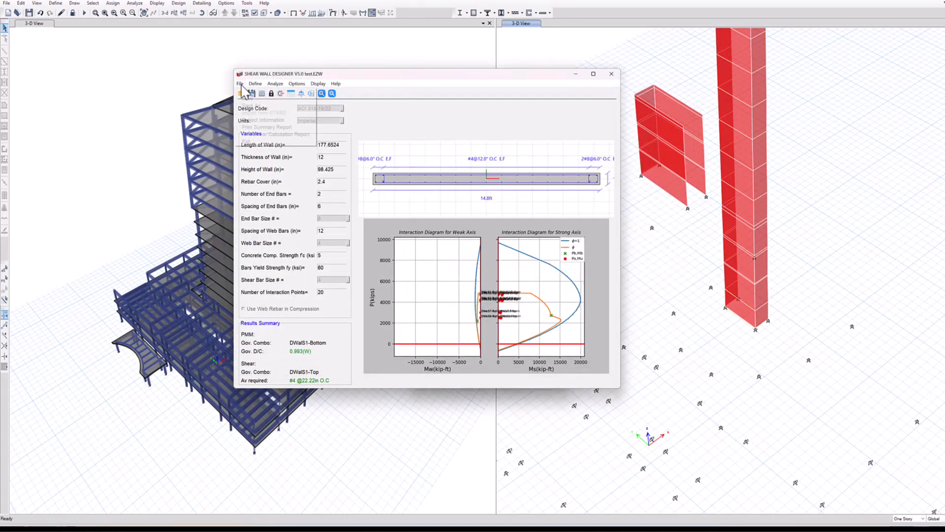
{"action": "left_click", "coordinate": [266, 126]}
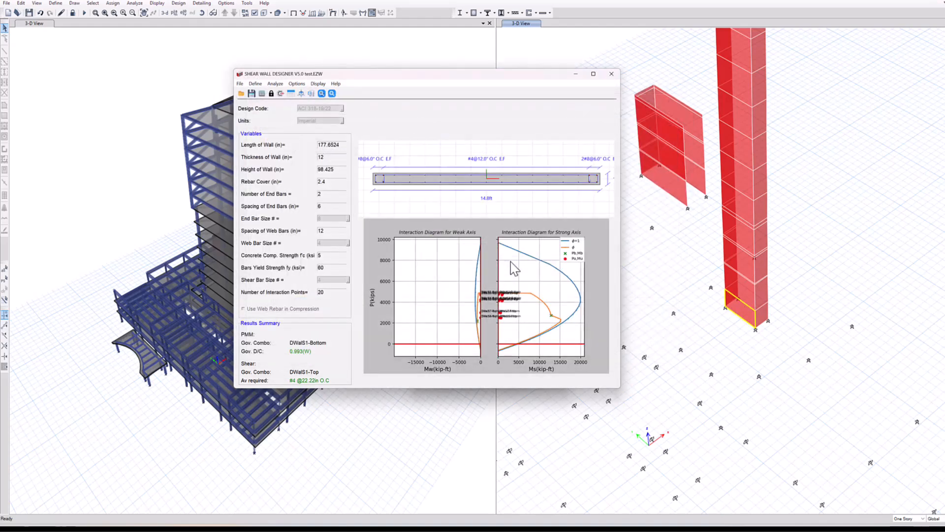
{"action": "mouse_move", "coordinate": [446, 231]}
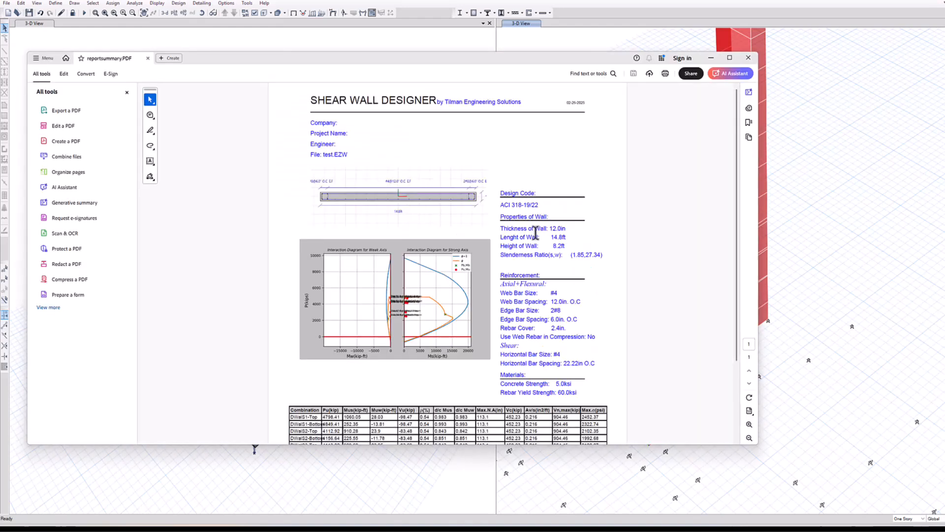
{"action": "scroll", "scroll_direction": "down", "scroll_amount": 3}
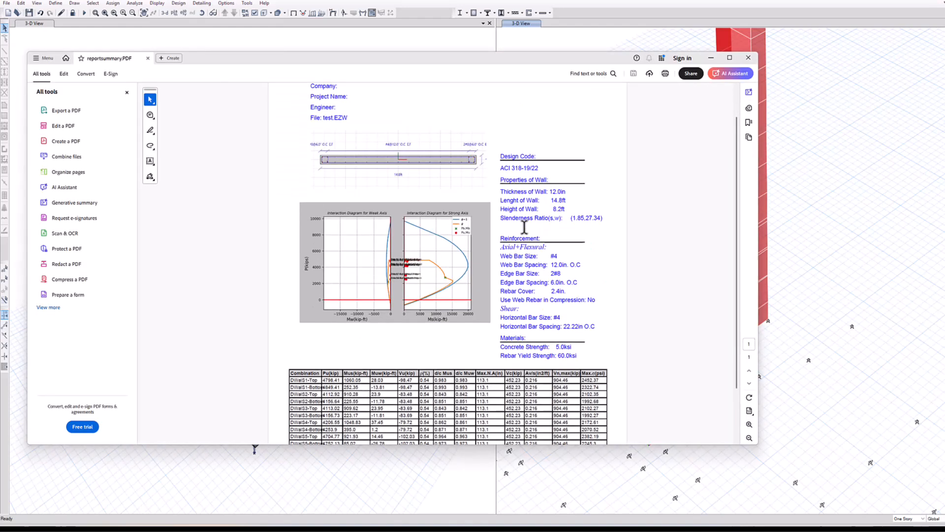
{"action": "mouse_move", "coordinate": [565, 284]}
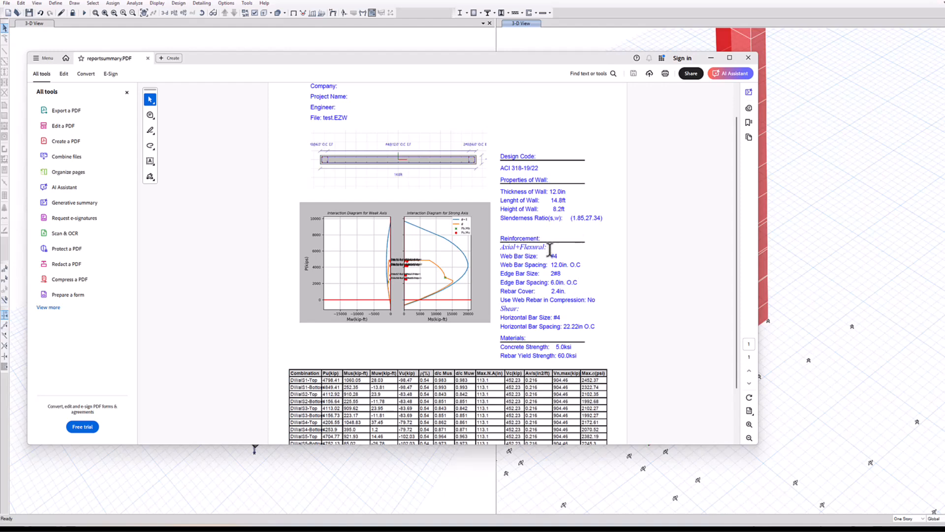
{"action": "scroll", "scroll_direction": "down", "scroll_amount": 3}
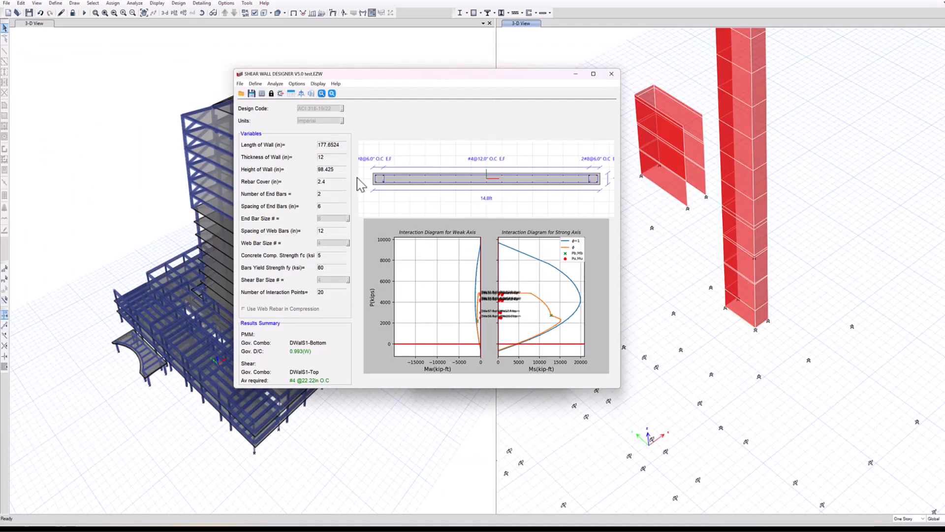
- Print the shear calculation report to shear.PDF and dismiss the confirmation
{"action": "left_click", "coordinate": [240, 83]}
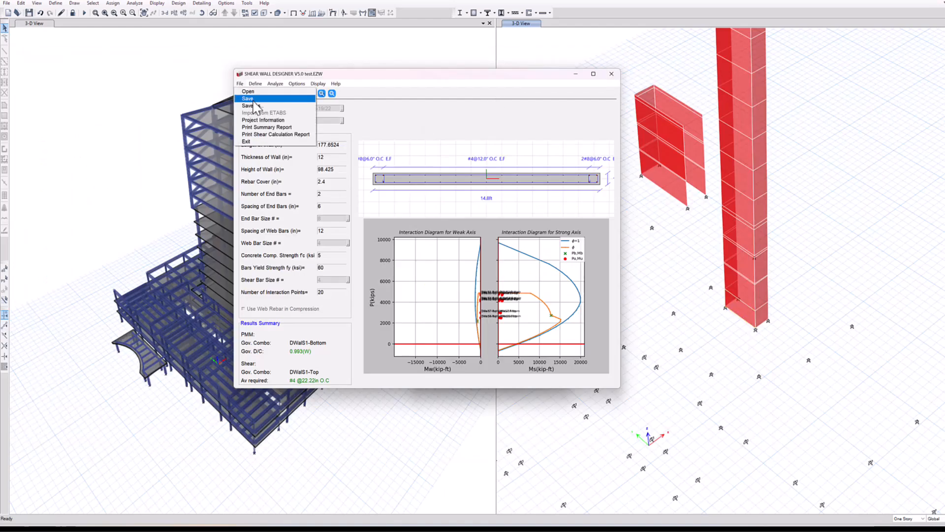
{"action": "mouse_move", "coordinate": [266, 129]}
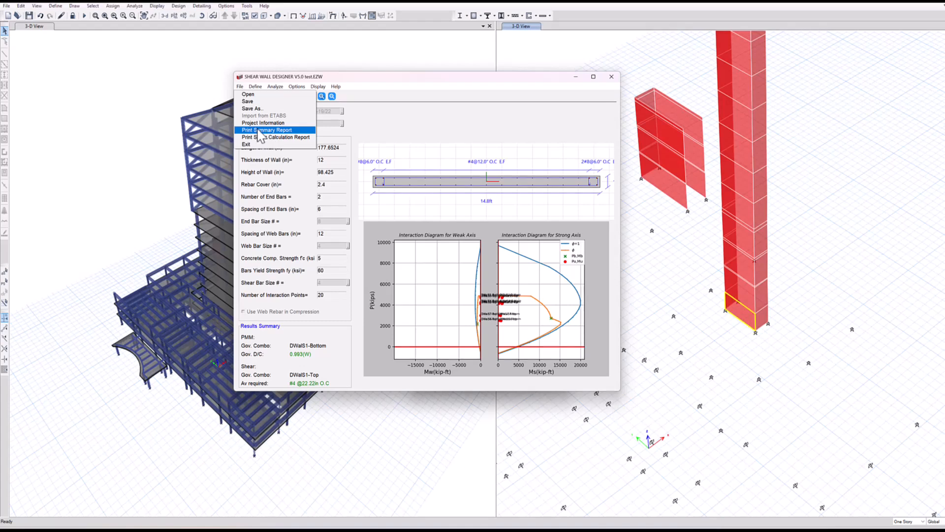
{"action": "left_click", "coordinate": [266, 130]}
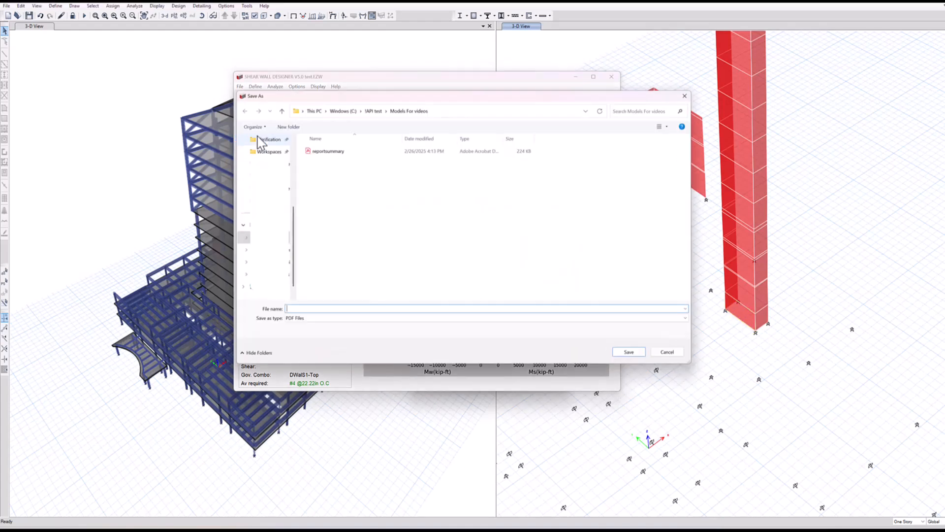
{"action": "type", "text": "shea"}
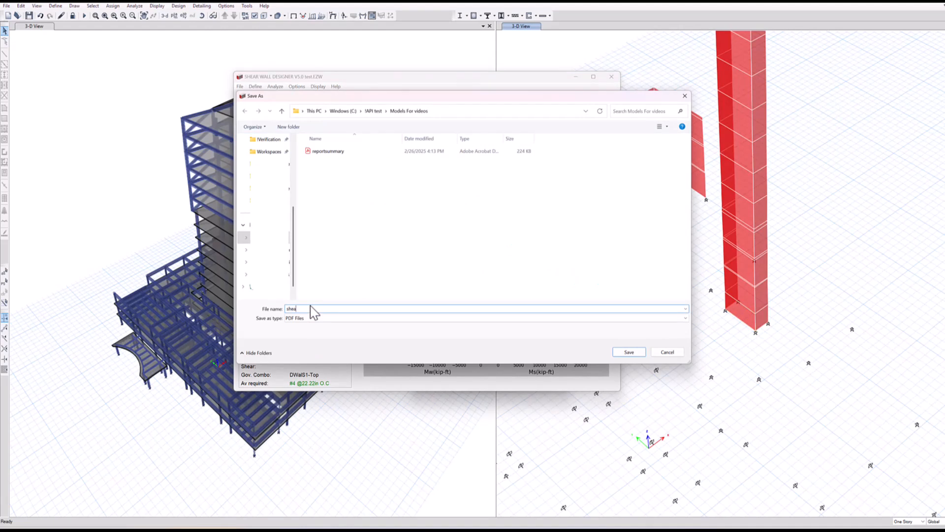
{"action": "left_click", "coordinate": [628, 352]}
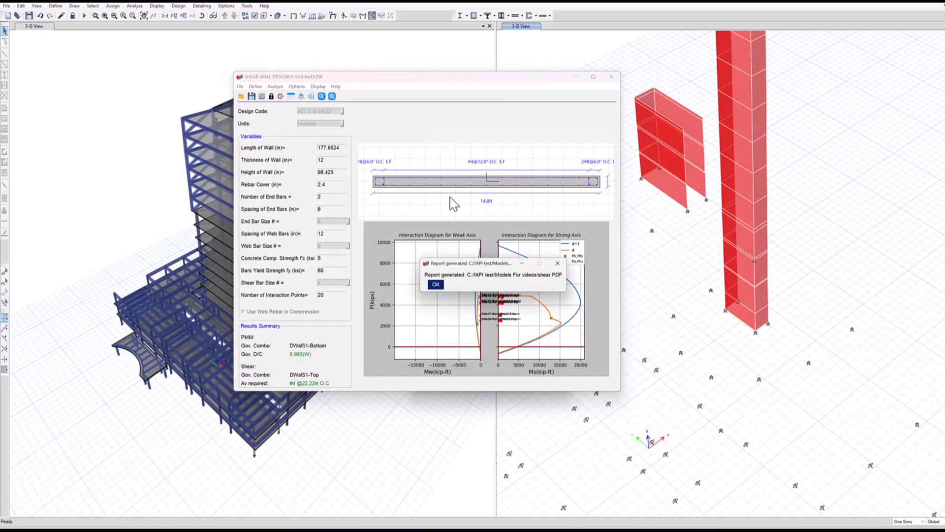
{"action": "left_click", "coordinate": [436, 284]}
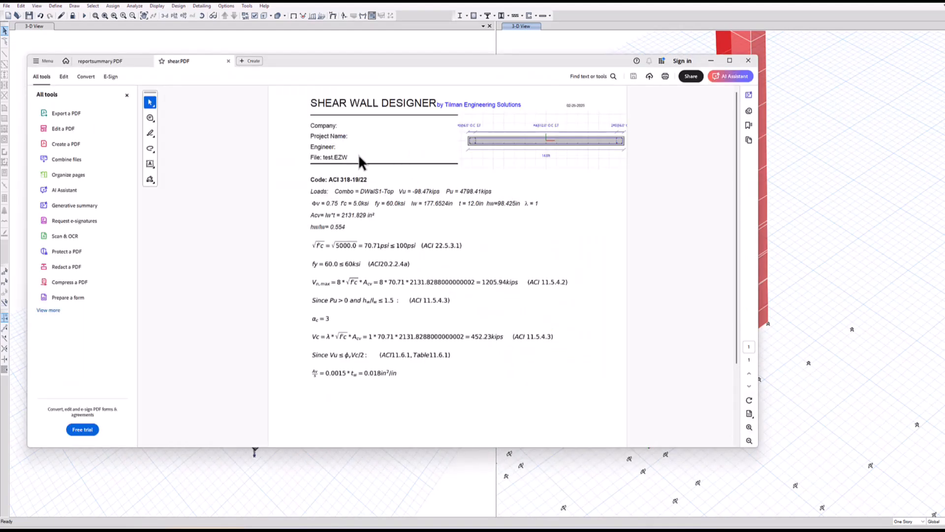